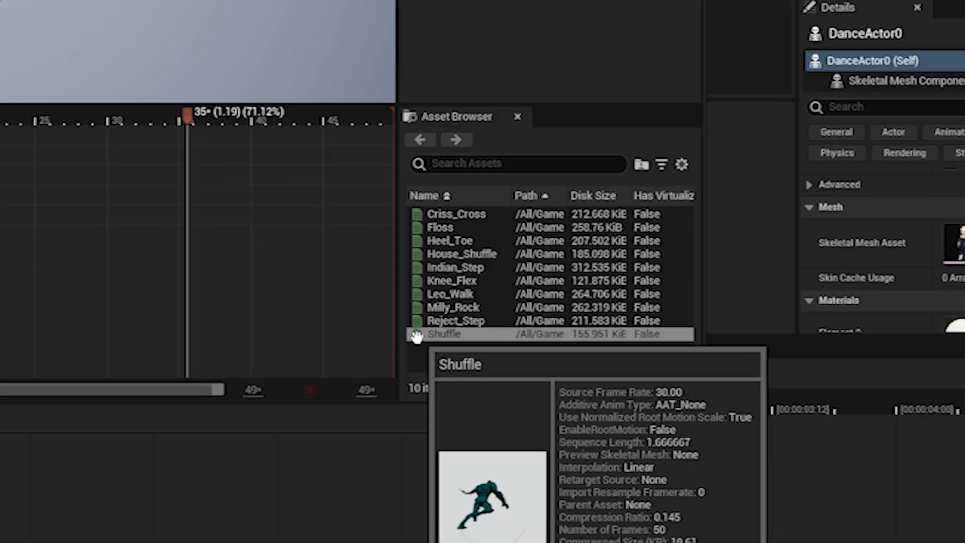
# - Open the Shuffle animation asset after noting its 1.67-second sequence length
pyautogui.doubleClick(444, 333)
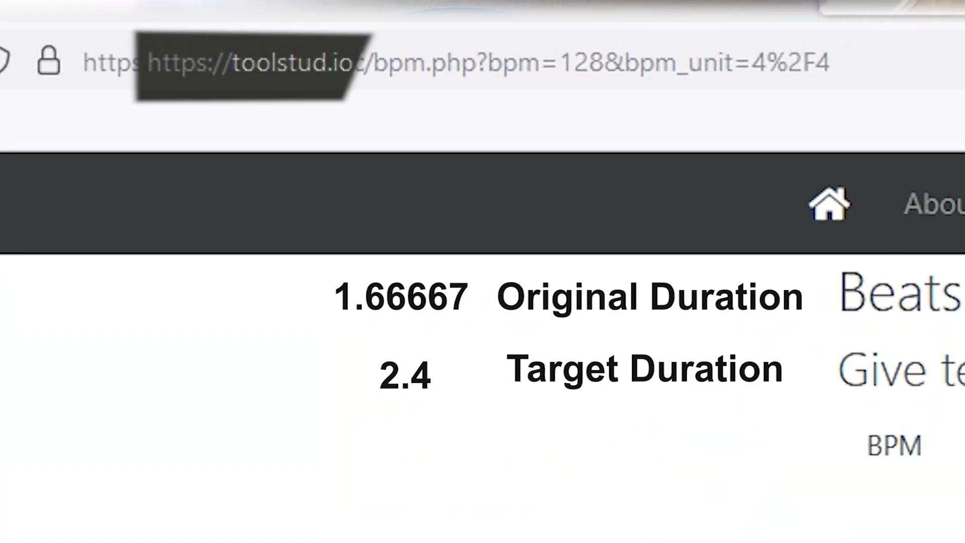
# - Convert 100 BPM and select the 2.4-second four-beat loop length
pyautogui.write('100')
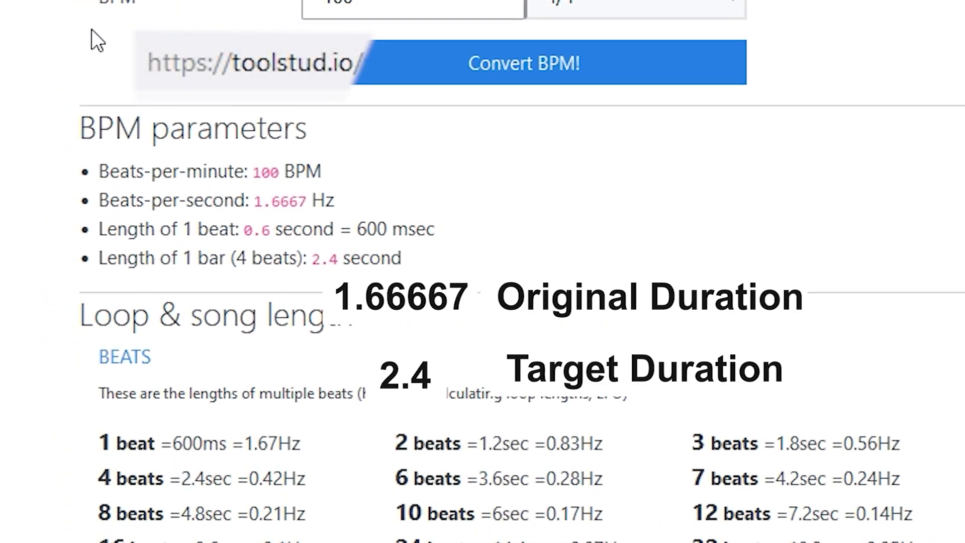
pyautogui.scroll(-3)
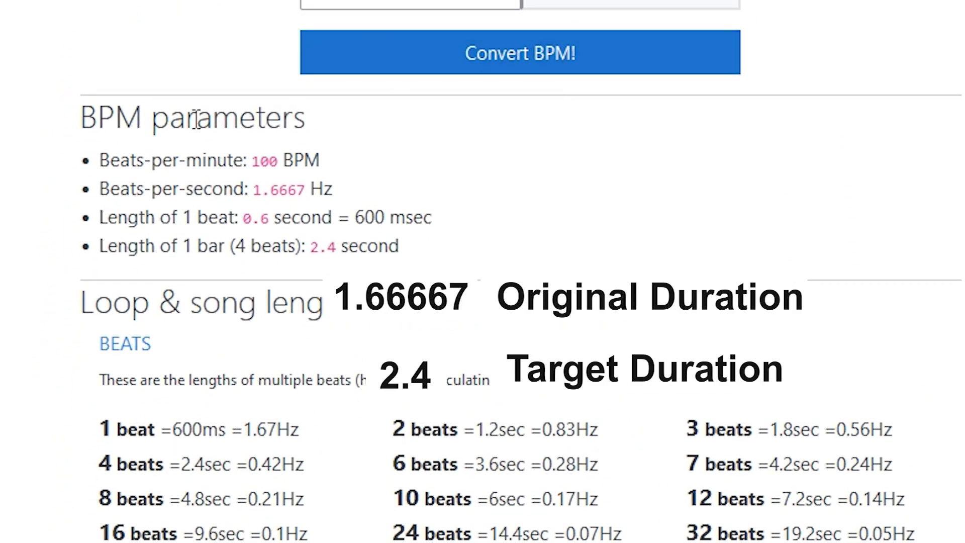
pyautogui.scroll(-3)
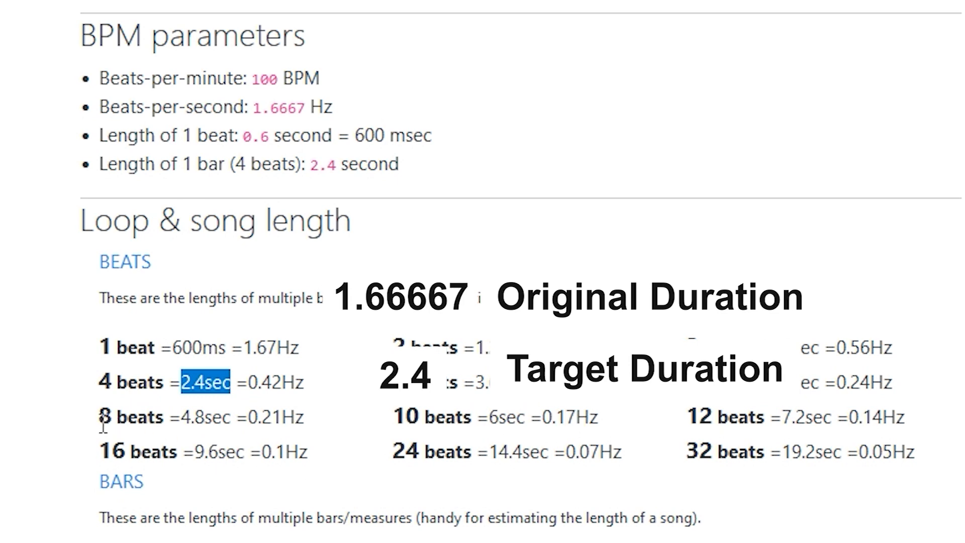
pyautogui.doubleClick(203, 416)
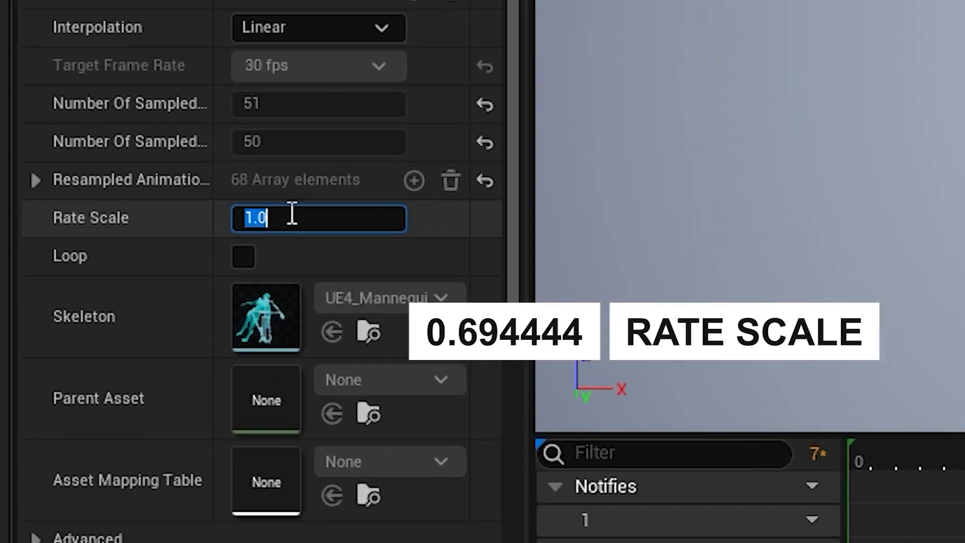
# - Enter 0.694444 as the Shuffle animation's Rate Scale
pyautogui.write('0.694444')
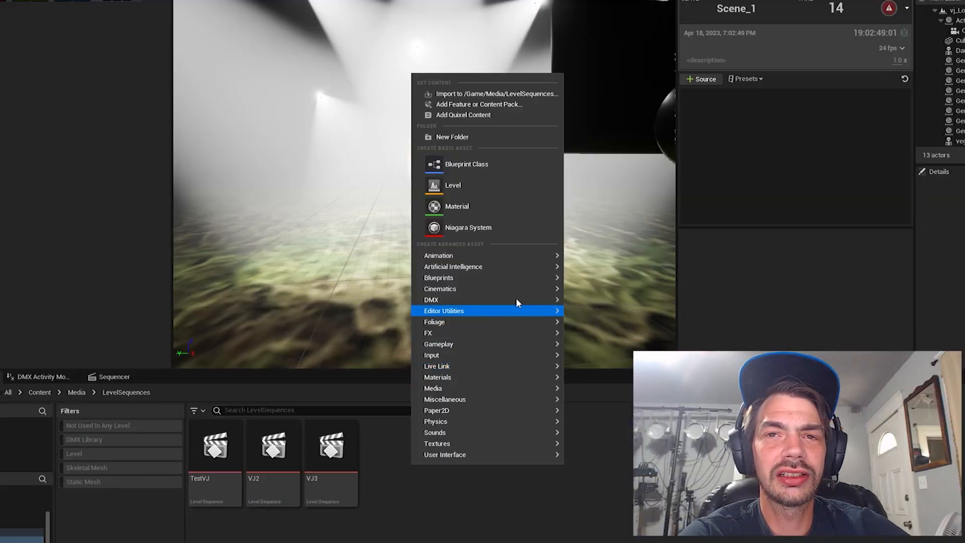
pyautogui.moveTo(441, 288)
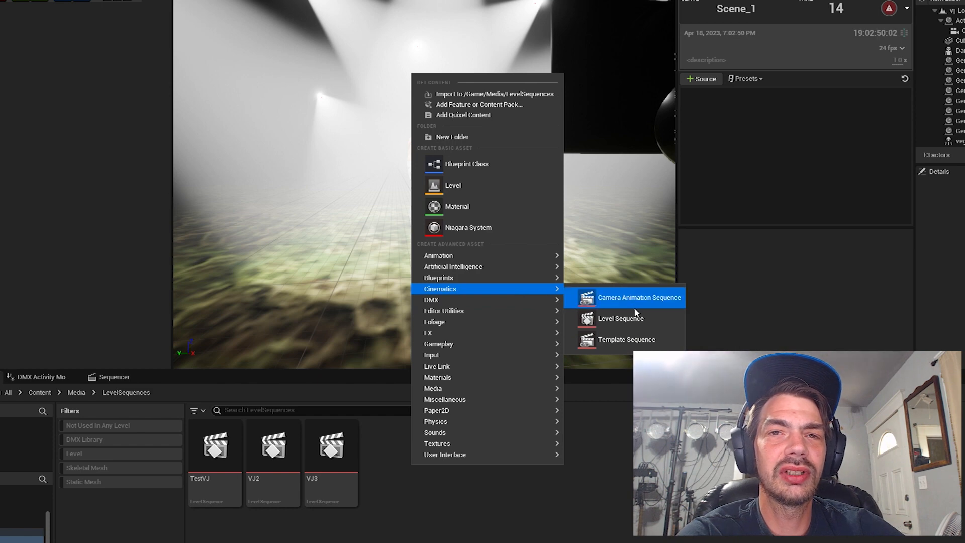
# - Create a Level Sequence asset in the LevelSequences folder via Cinematics
pyautogui.click(618, 318)
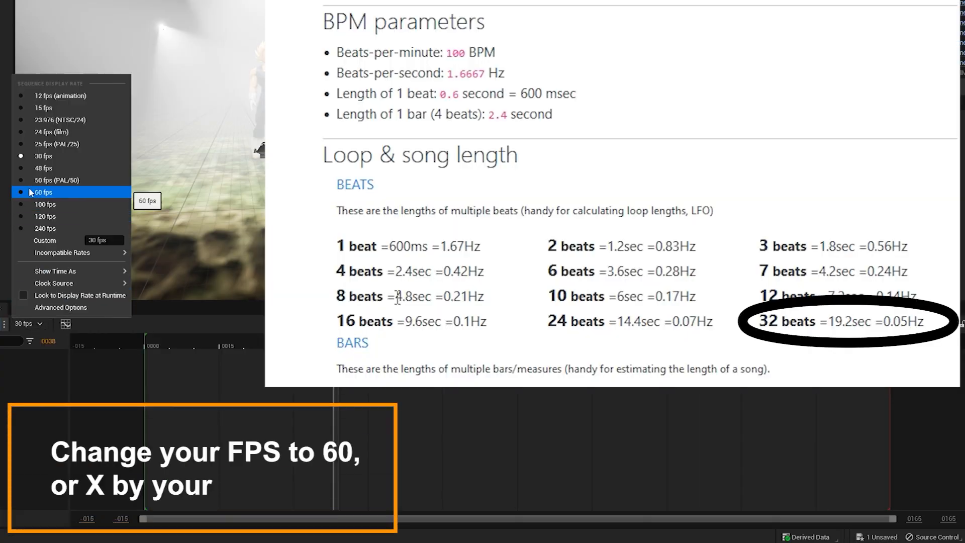
# - Set the sequence to 60 fps and calculate 19.2 × 60 for the end frame
pyautogui.click(43, 191)
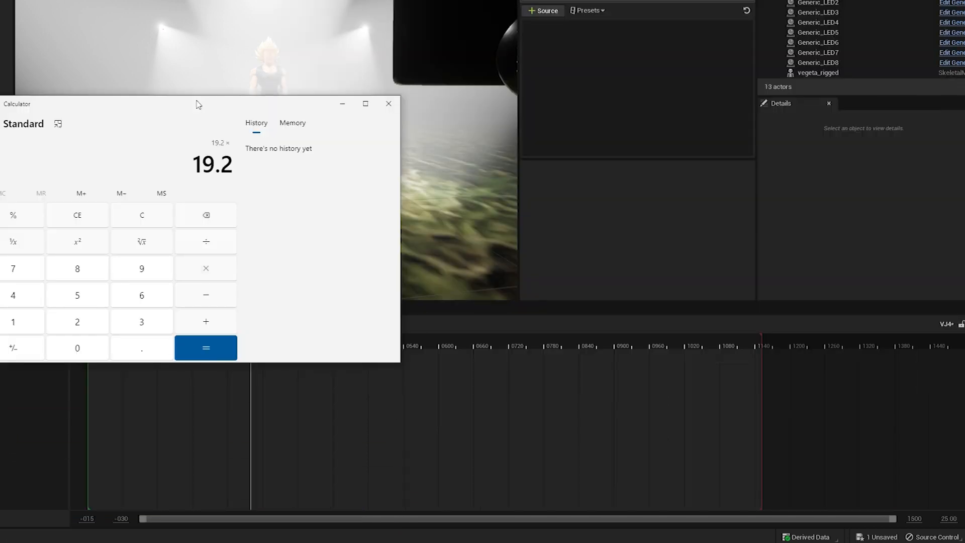
pyautogui.click(206, 347)
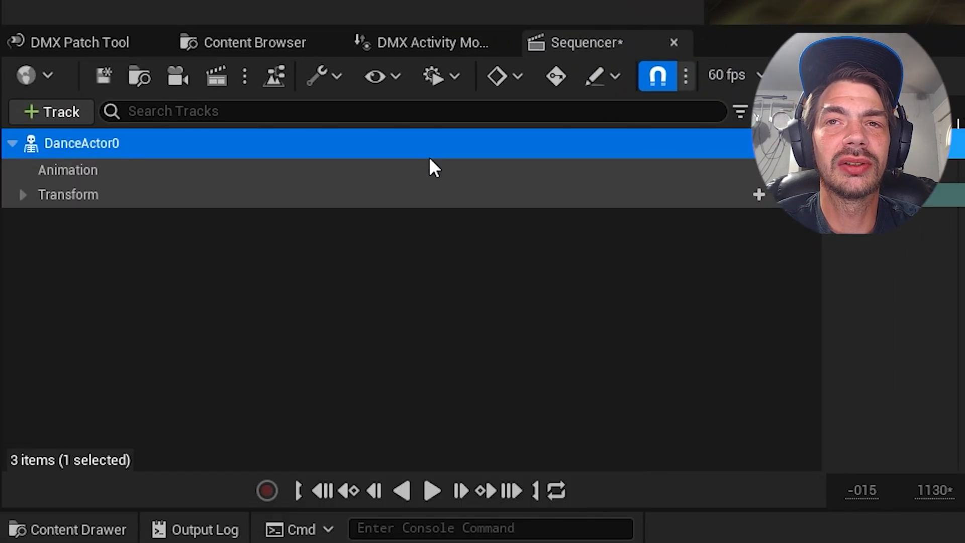
# - Add the Shuffle animation to DanceActor0's Animation track
pyautogui.click(68, 170)
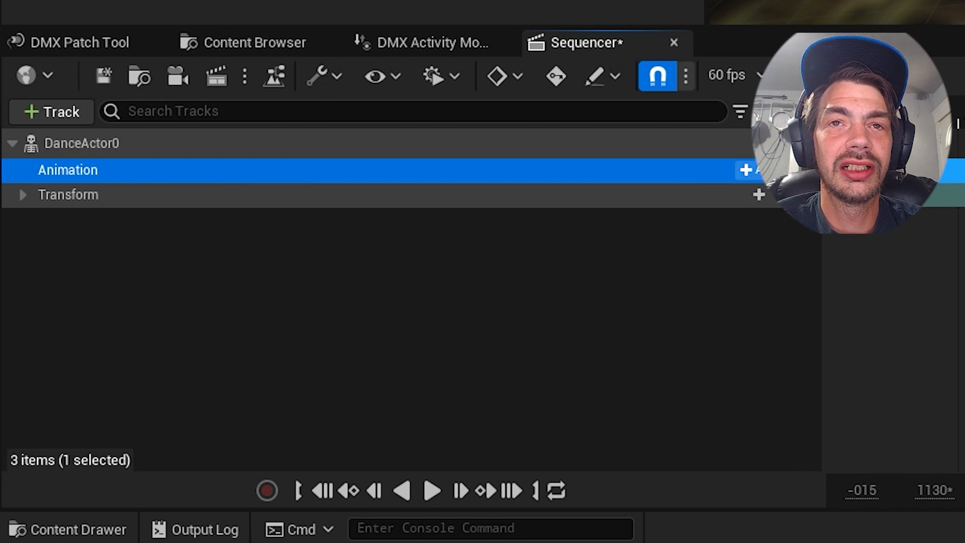
pyautogui.click(745, 170)
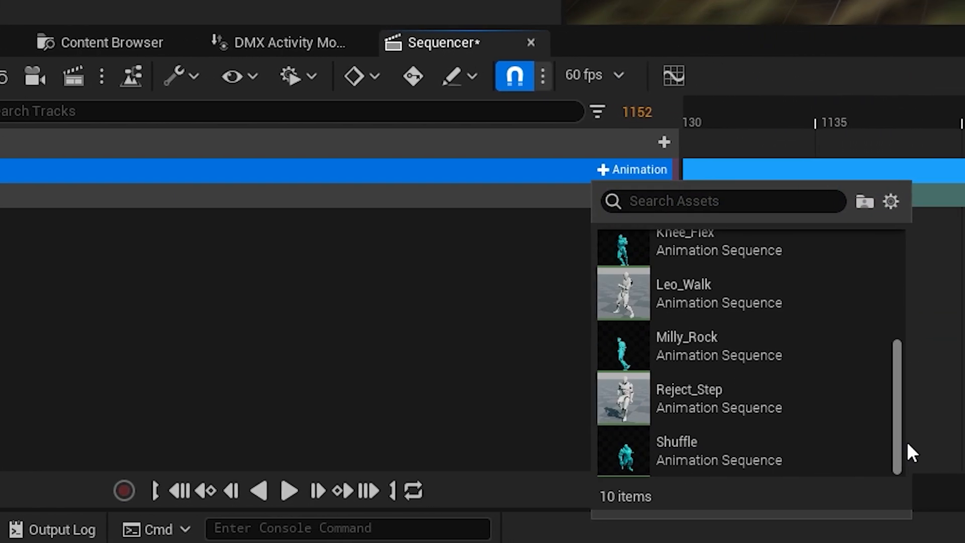
pyautogui.click(675, 441)
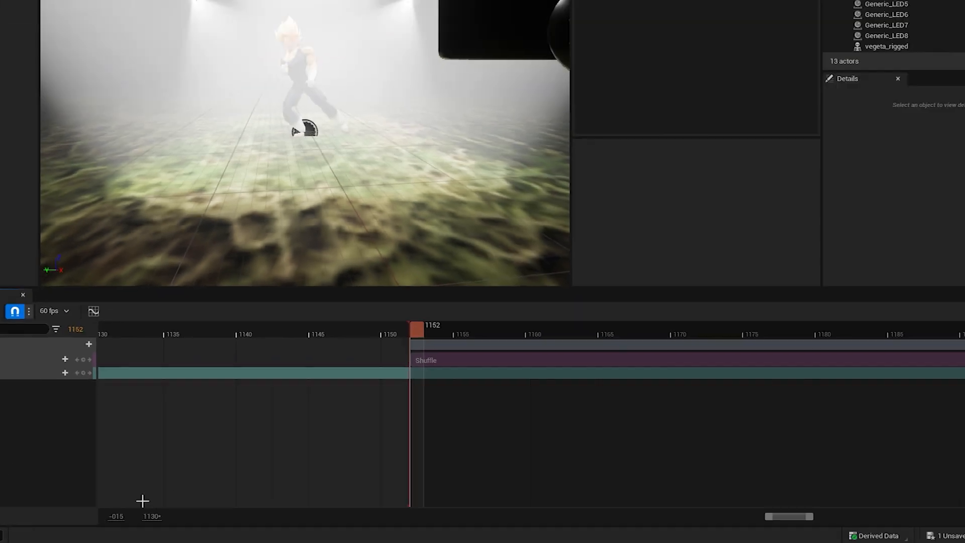